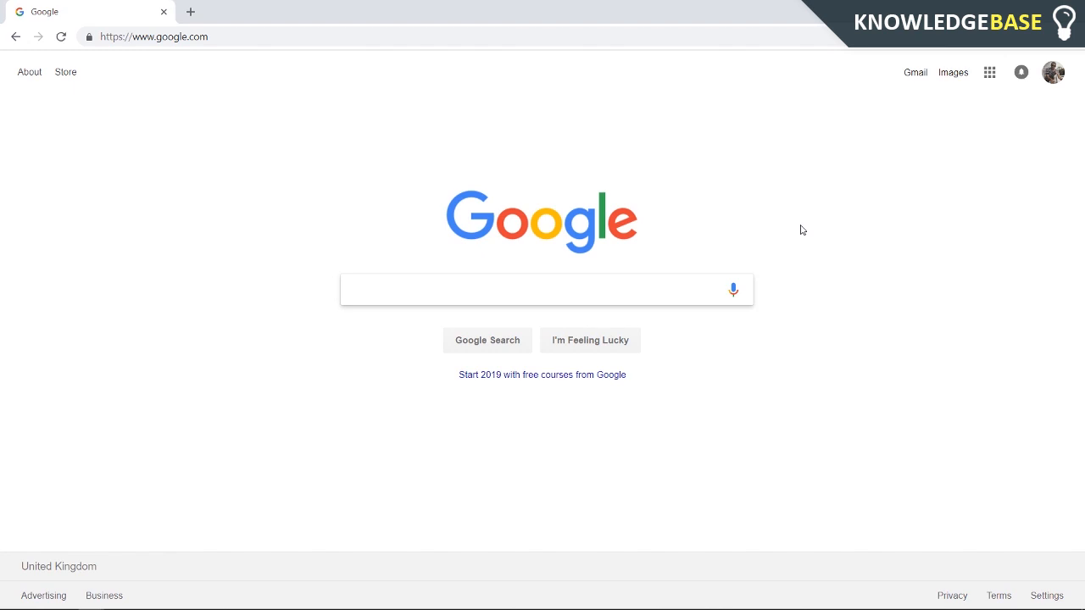
Step: Reach Chrome Settings from the three-dot menu and show the section sidebar
click(543, 289)
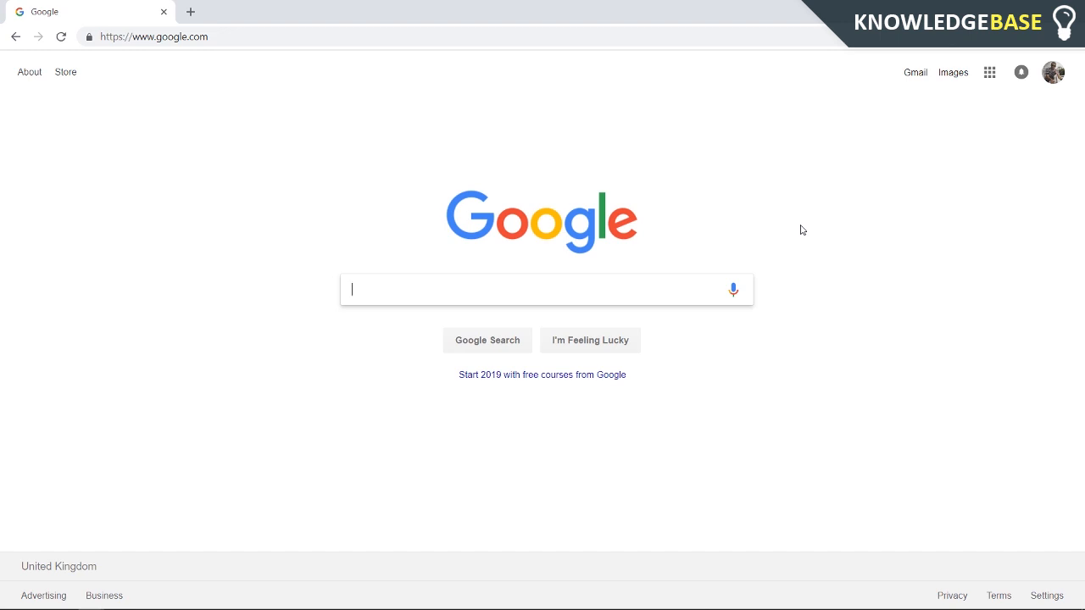
mouse_move(807, 224)
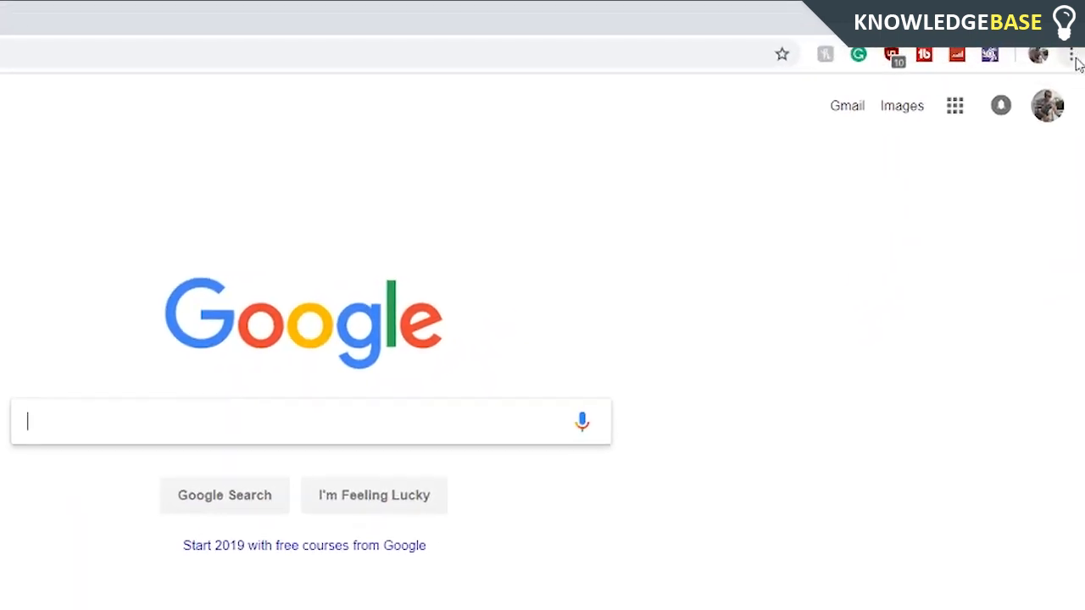
click(1071, 54)
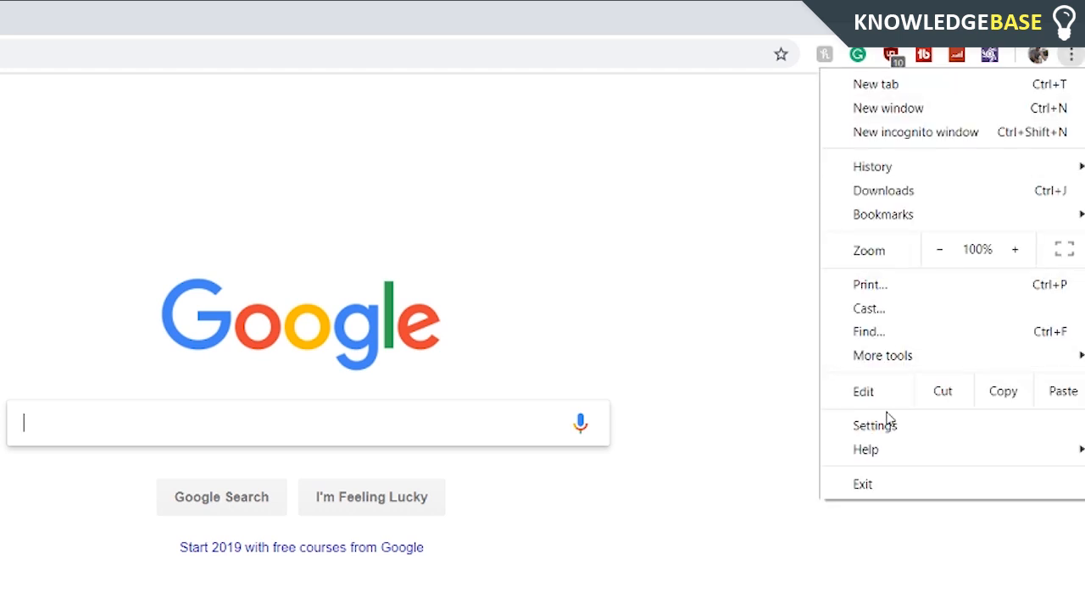
click(875, 424)
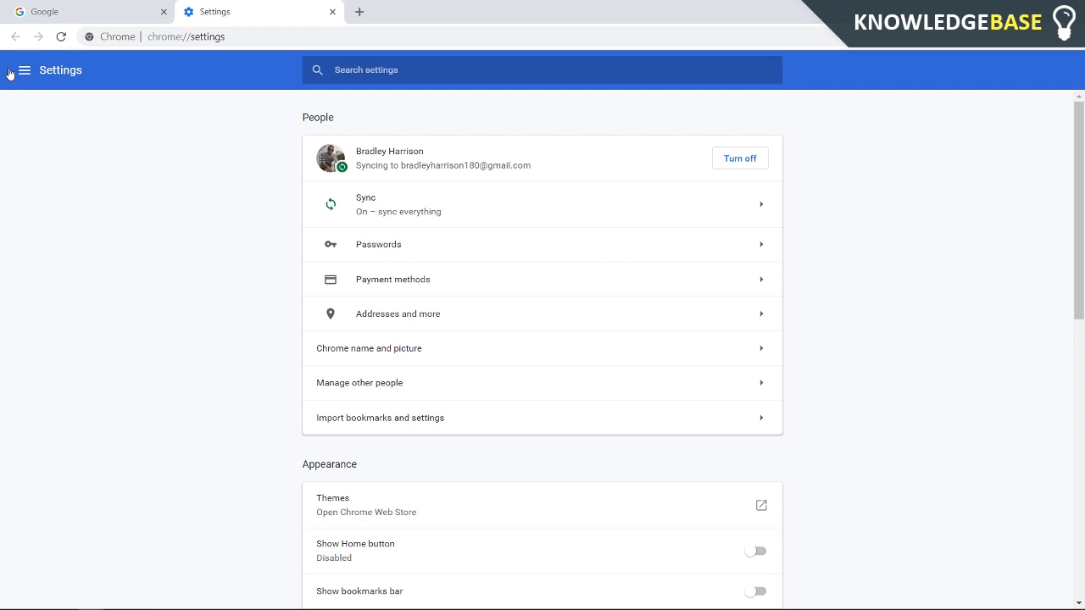
click(24, 70)
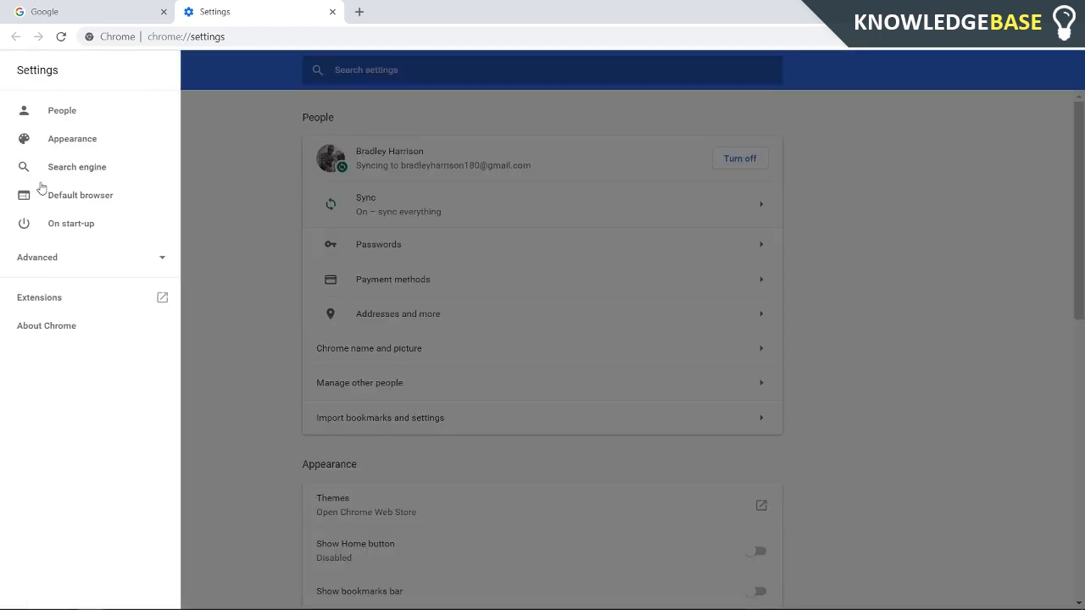
mouse_move(111, 317)
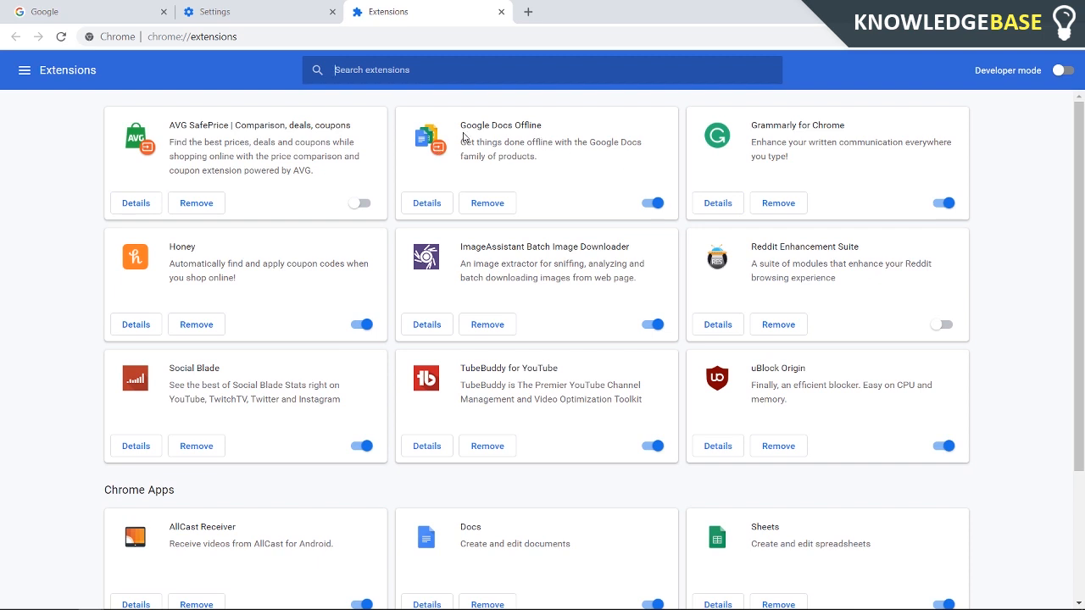
mouse_move(308, 378)
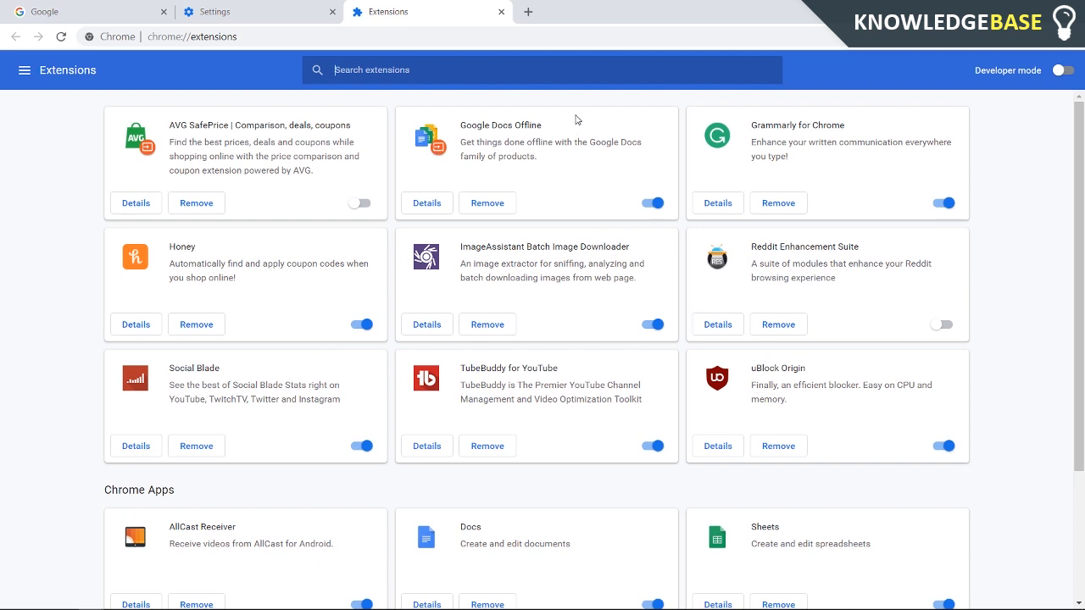
mouse_move(746, 376)
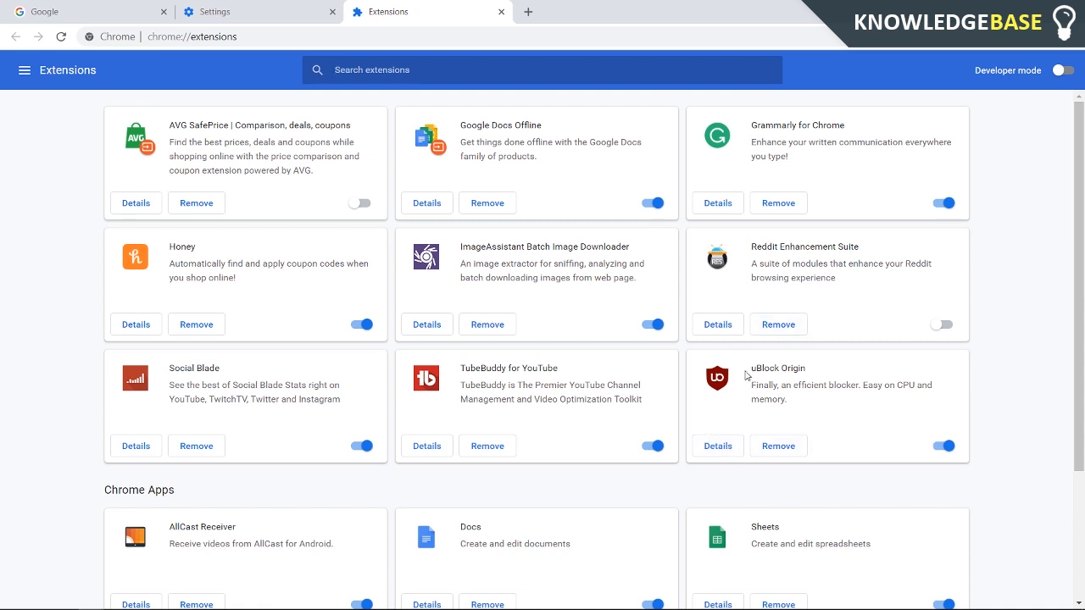
Step: Show the Details page of uBlock Origin from the Extensions list
click(719, 446)
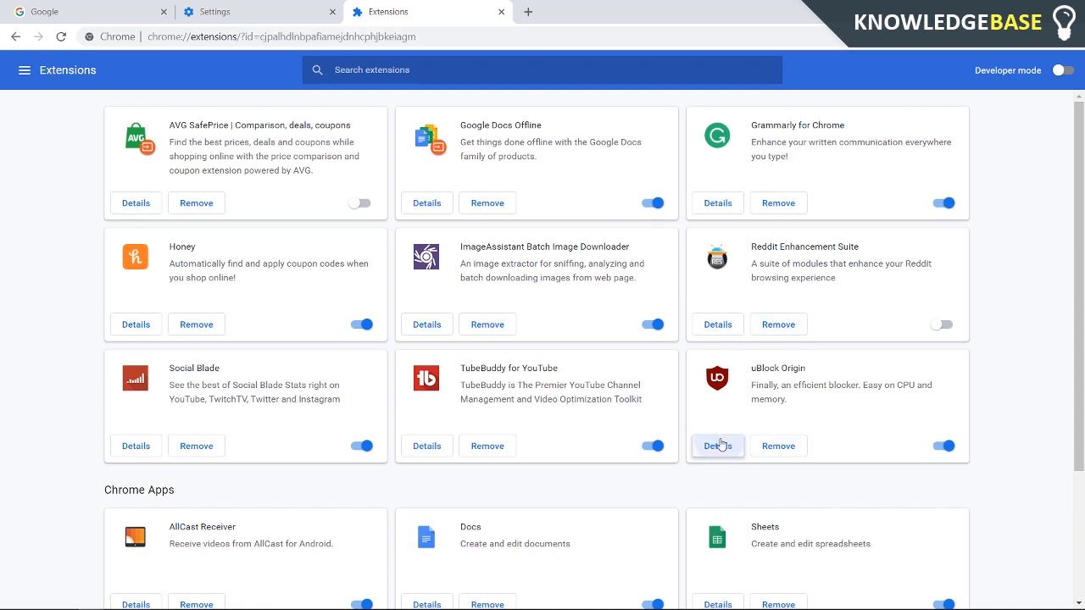
Step: Switch on 'Allow in incognito' for uBlock Origin
click(719, 446)
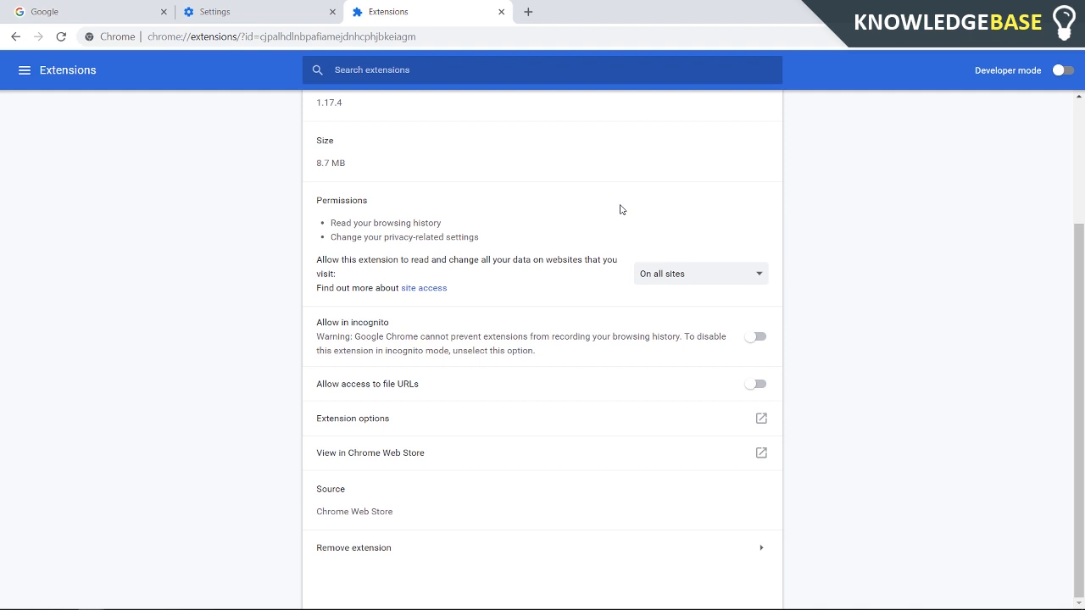
mouse_move(326, 468)
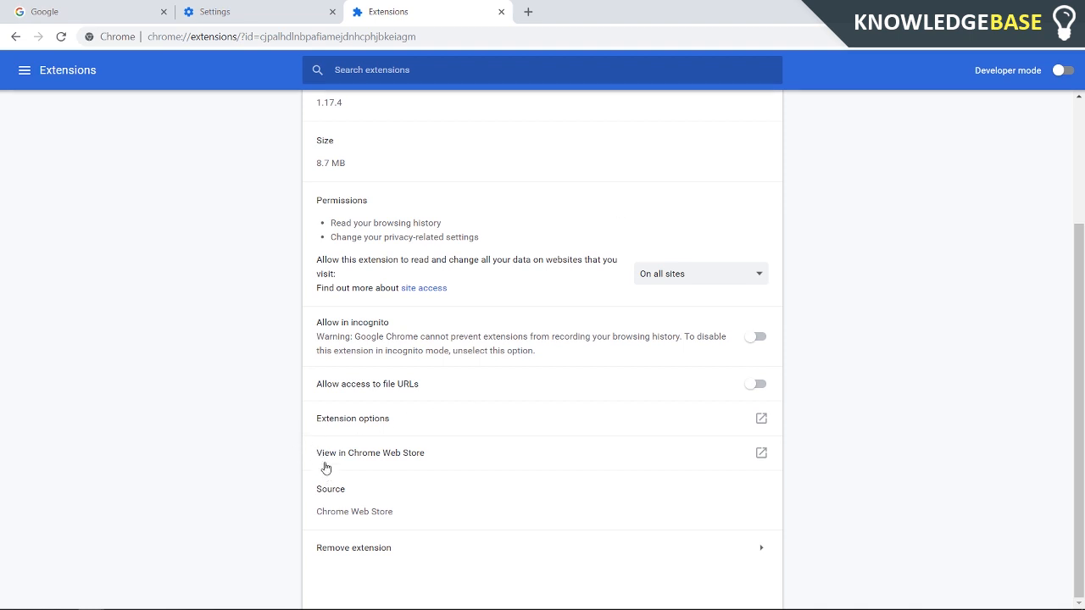
mouse_move(329, 339)
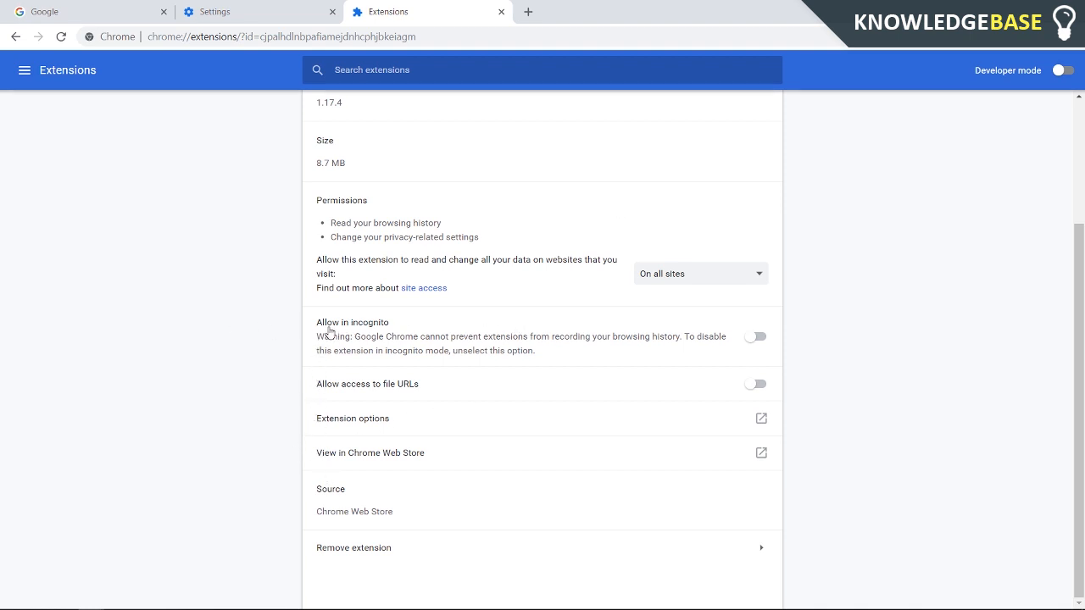
click(760, 335)
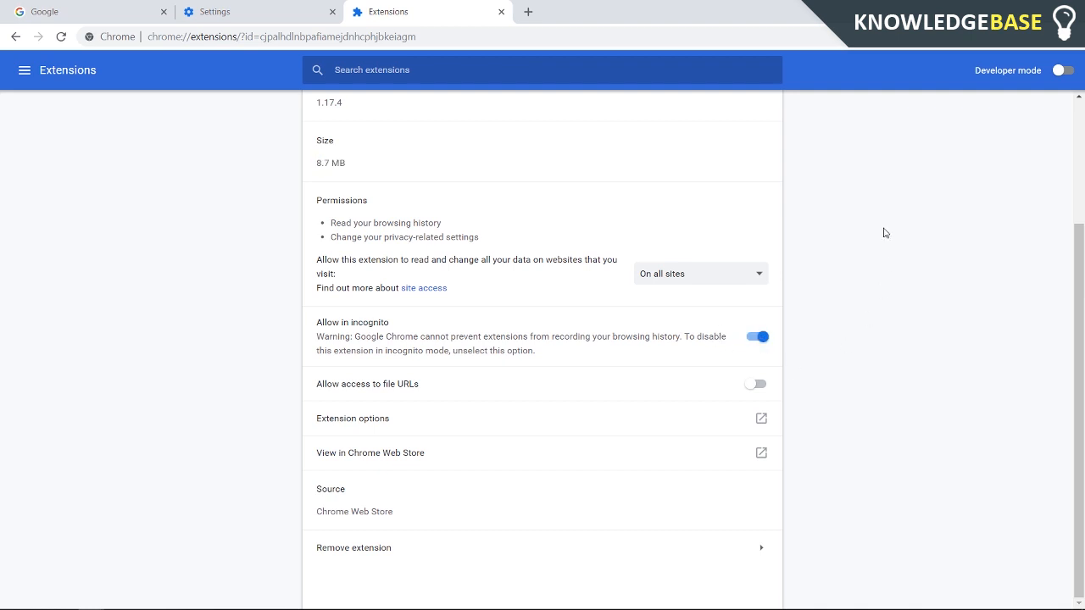
mouse_move(144, 586)
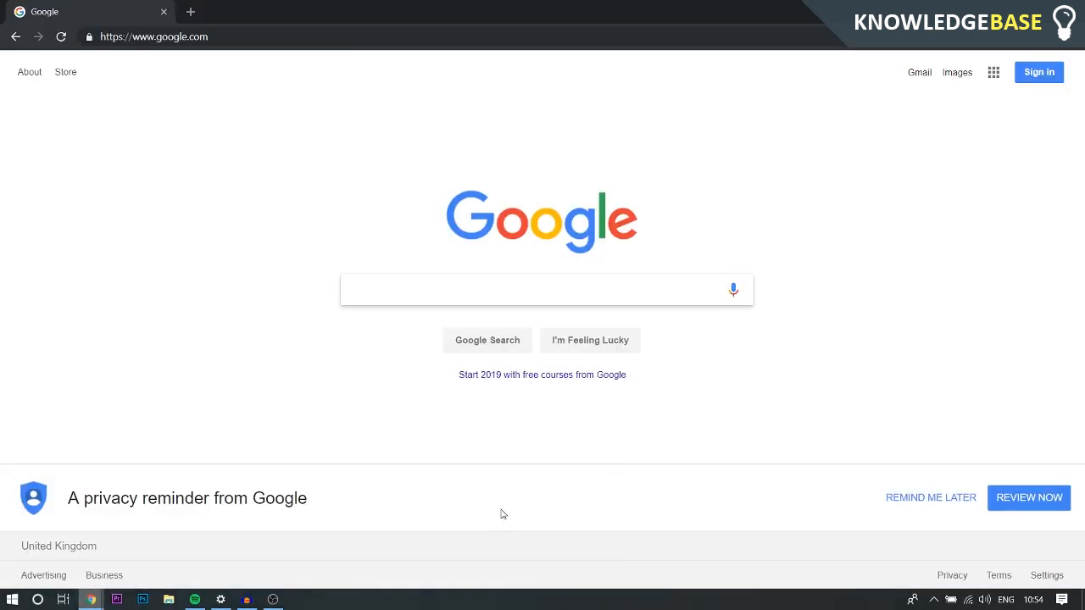
Step: Show Google in a new incognito window with the uBlock Origin icon in the toolbar
click(542, 288)
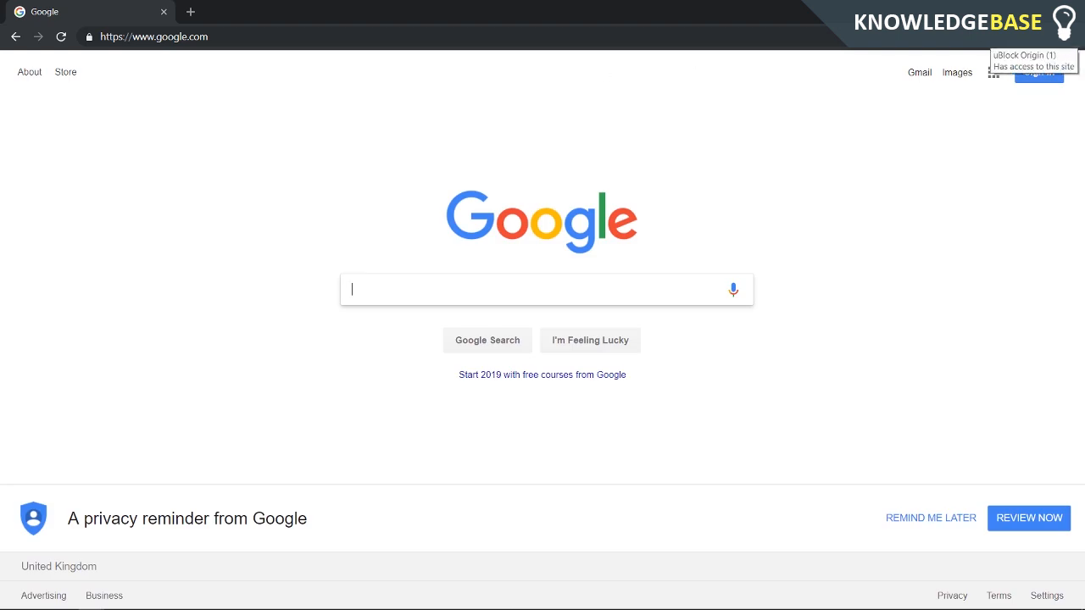
mouse_move(939, 254)
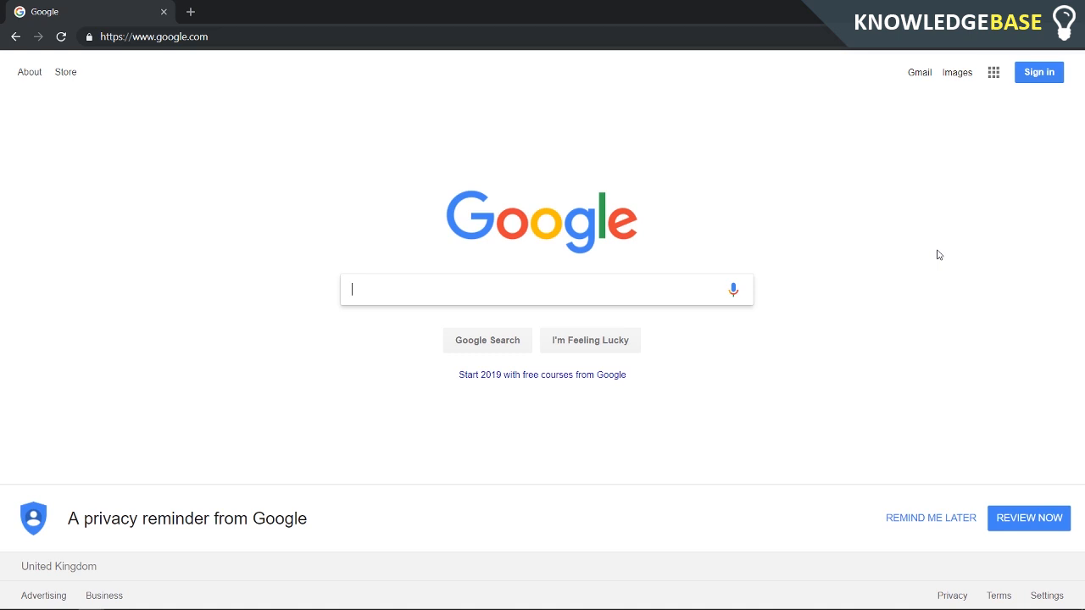